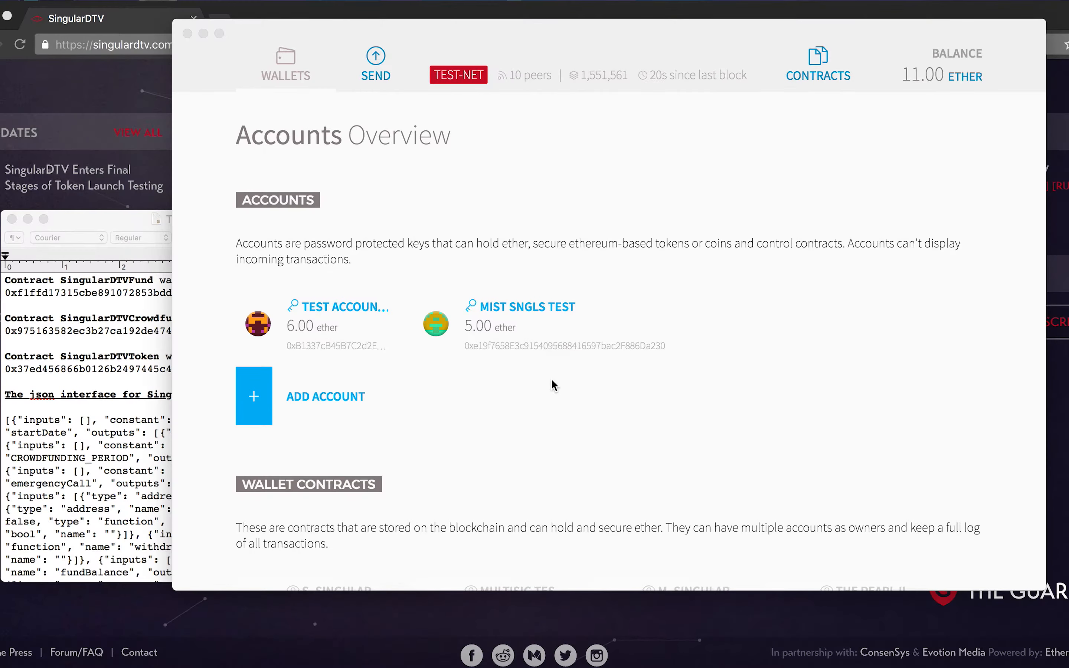
mouse_move(132, 220)
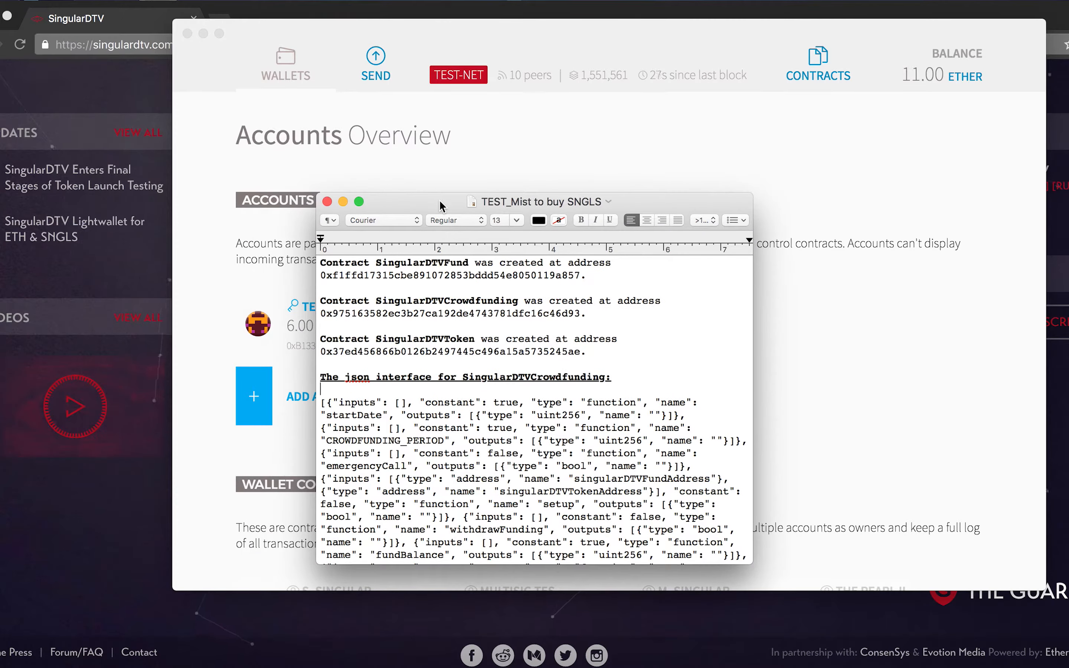
mouse_move(322, 268)
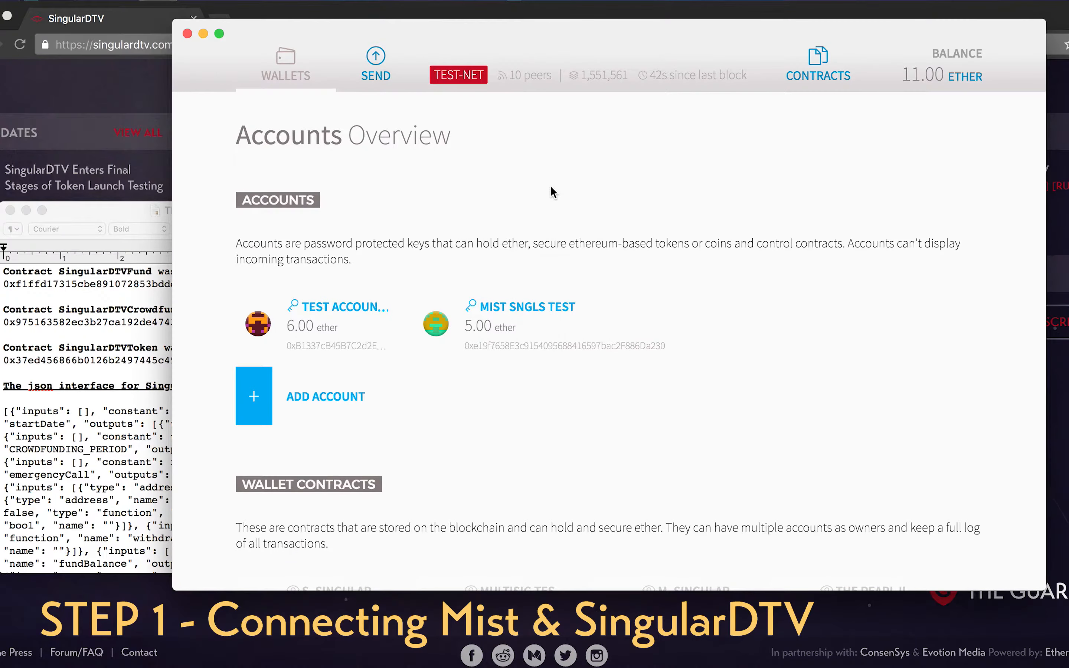
mouse_move(822, 72)
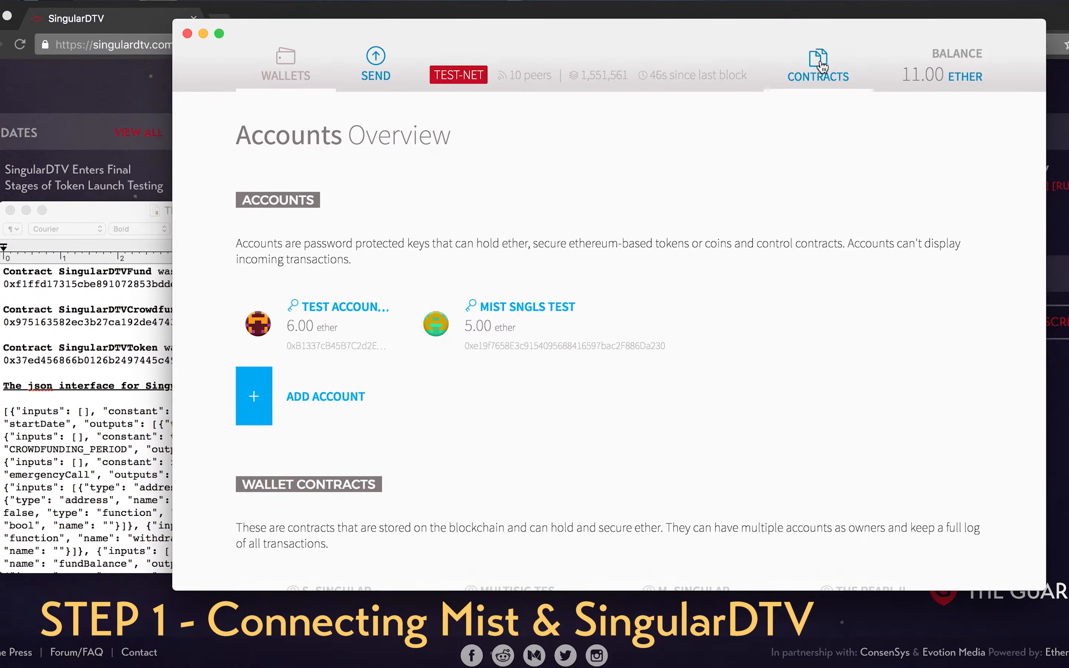
Watch the SingularDTVCrowdfunding contract by name, address and JSON interface from the Contracts section.
left_click(817, 65)
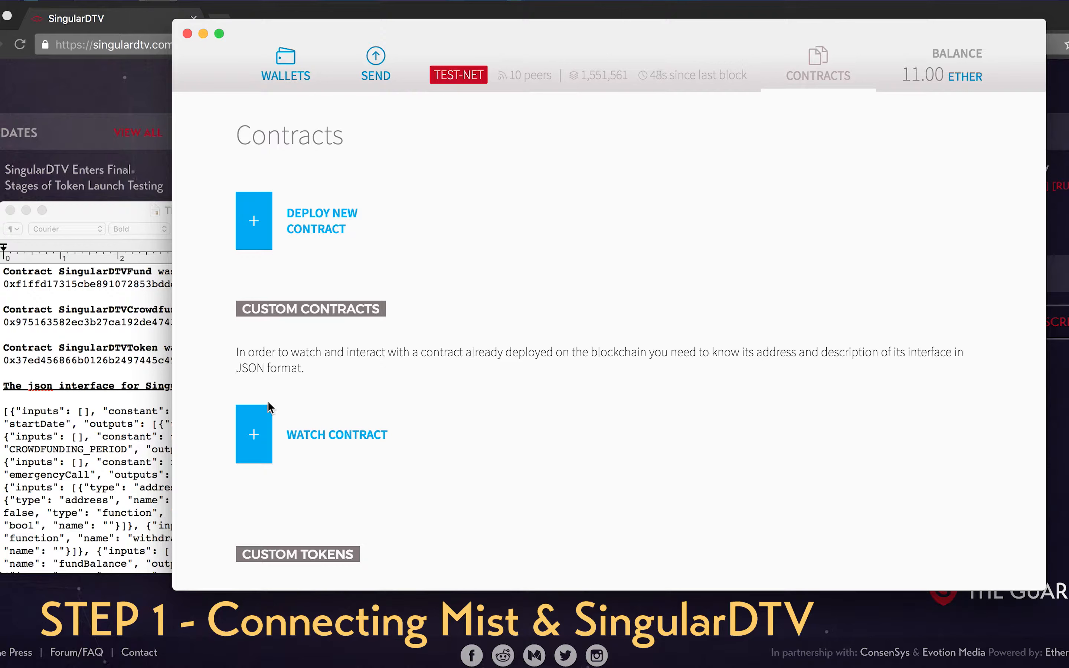
mouse_move(246, 443)
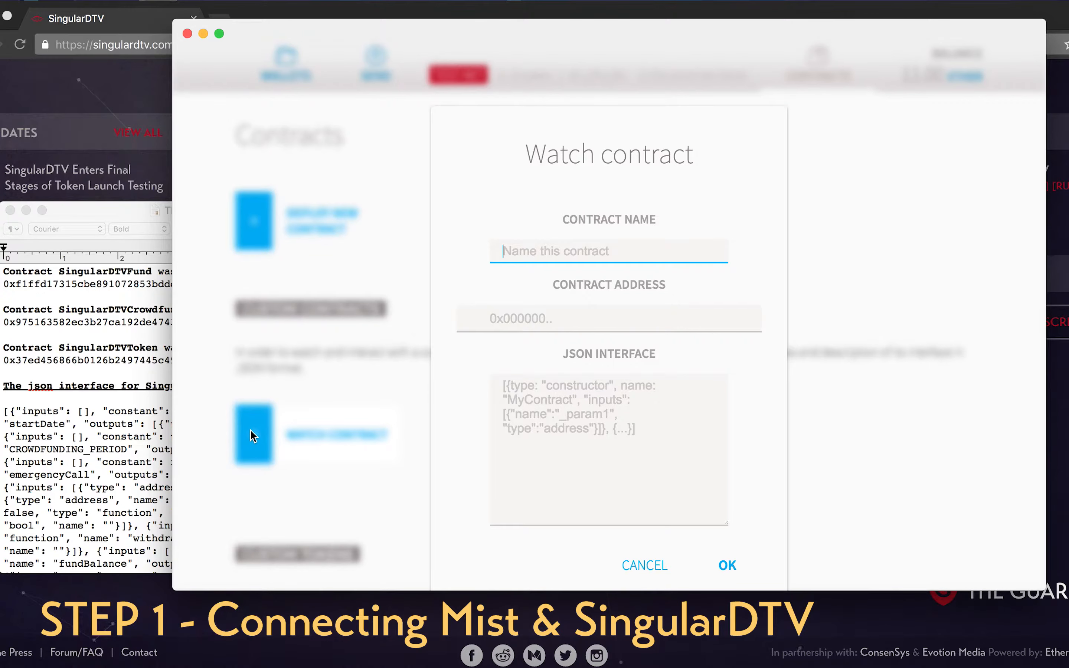
mouse_move(136, 368)
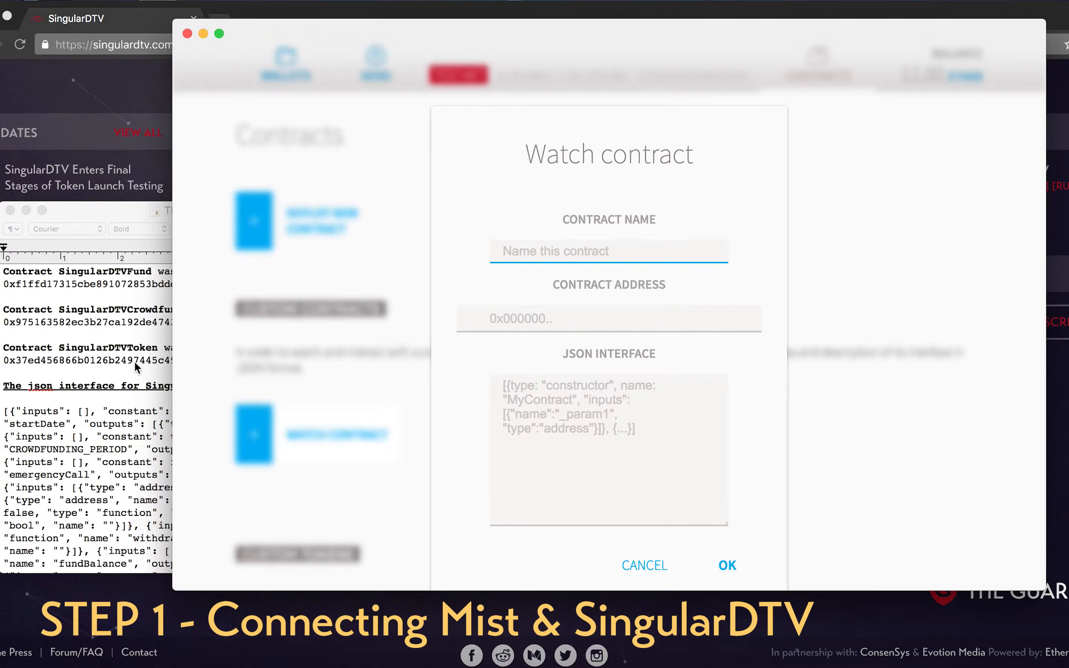
left_click(123, 334)
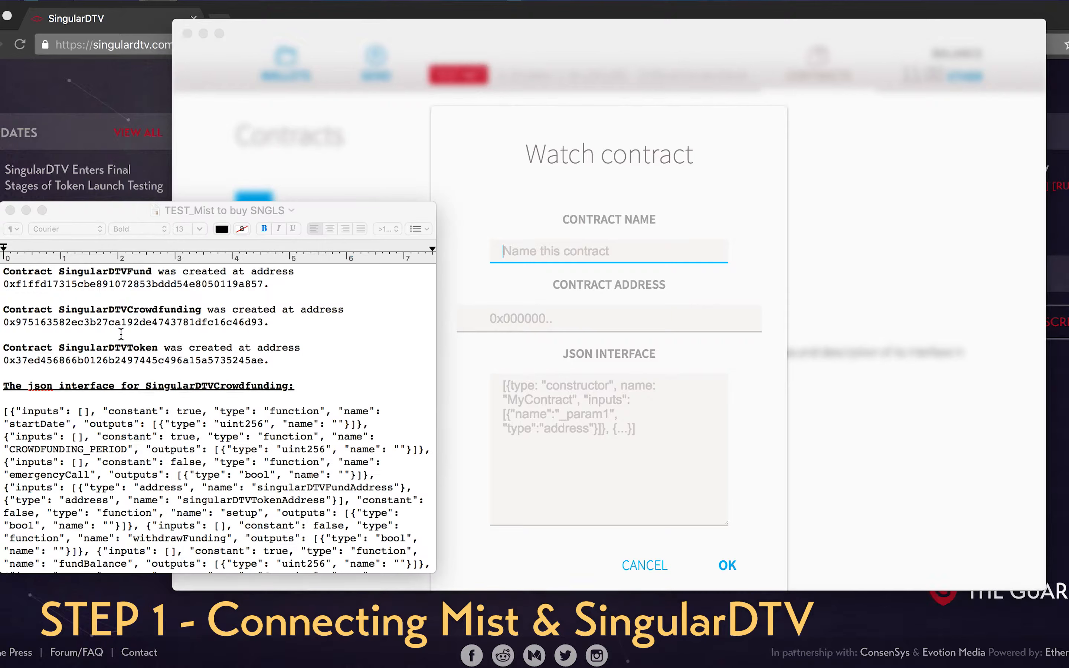
left_click(211, 314)
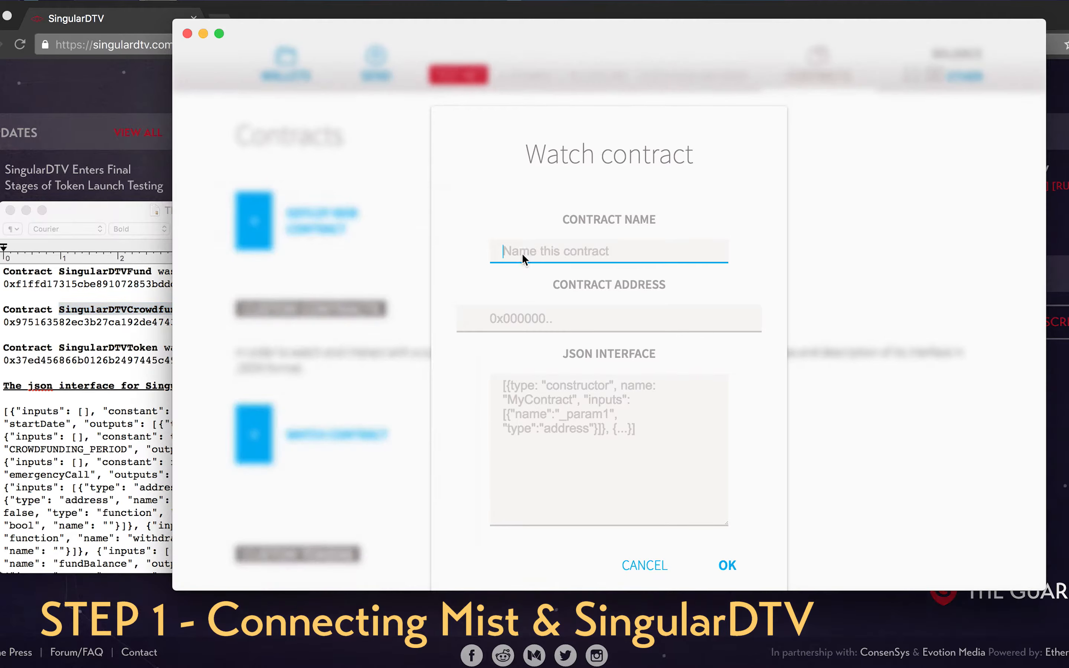
type("SingularDTVCrowdfunding")
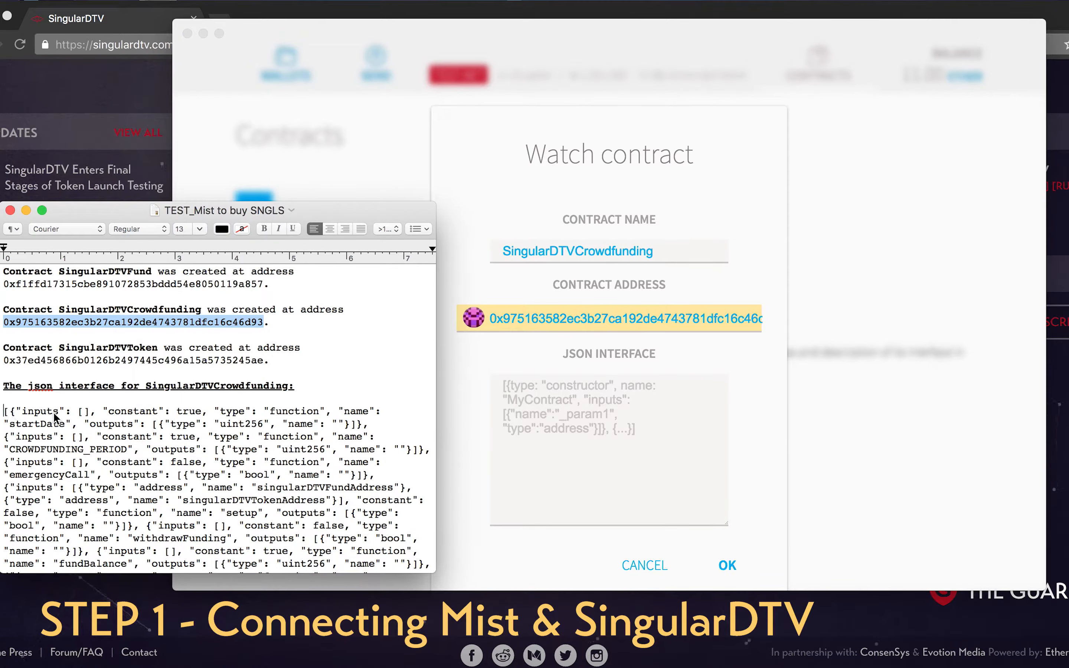
scroll("down", 3)
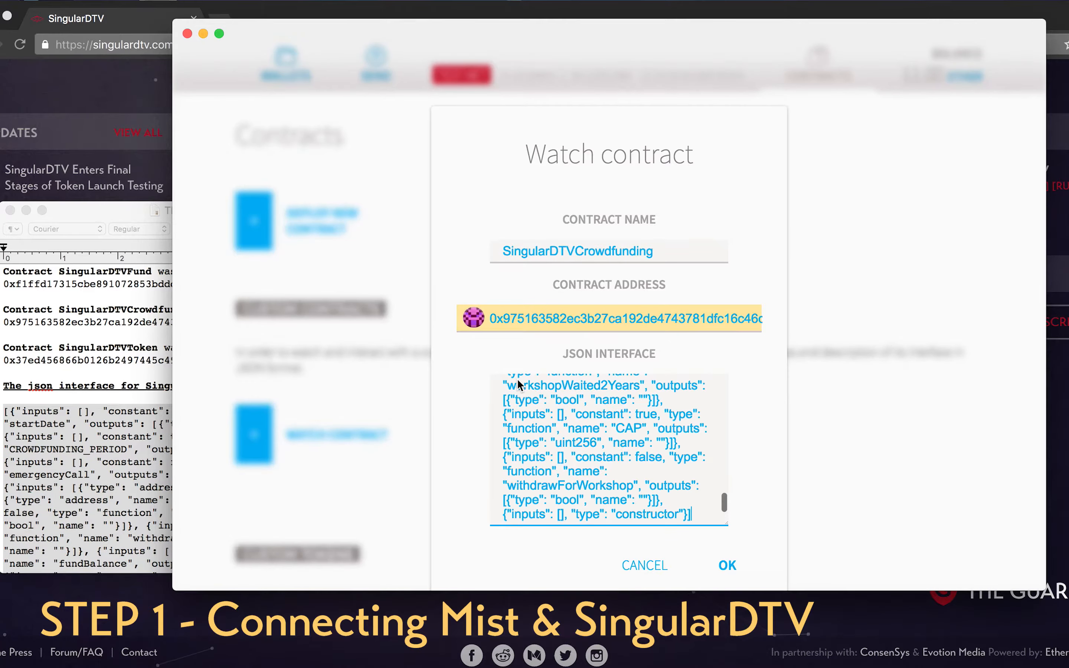
left_click(727, 565)
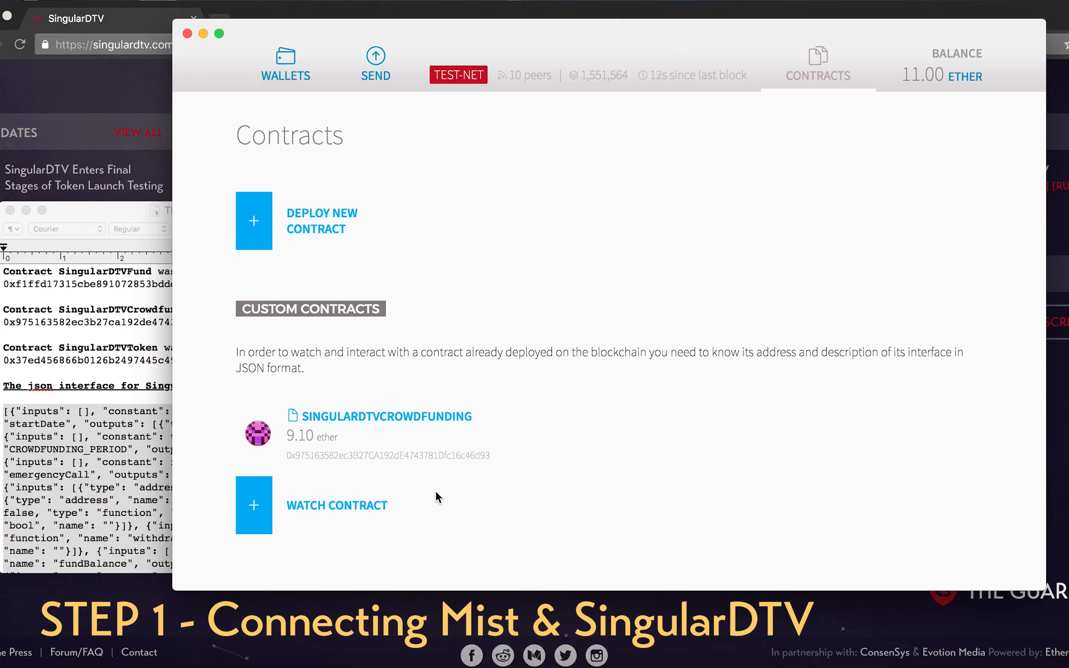
mouse_move(580, 208)
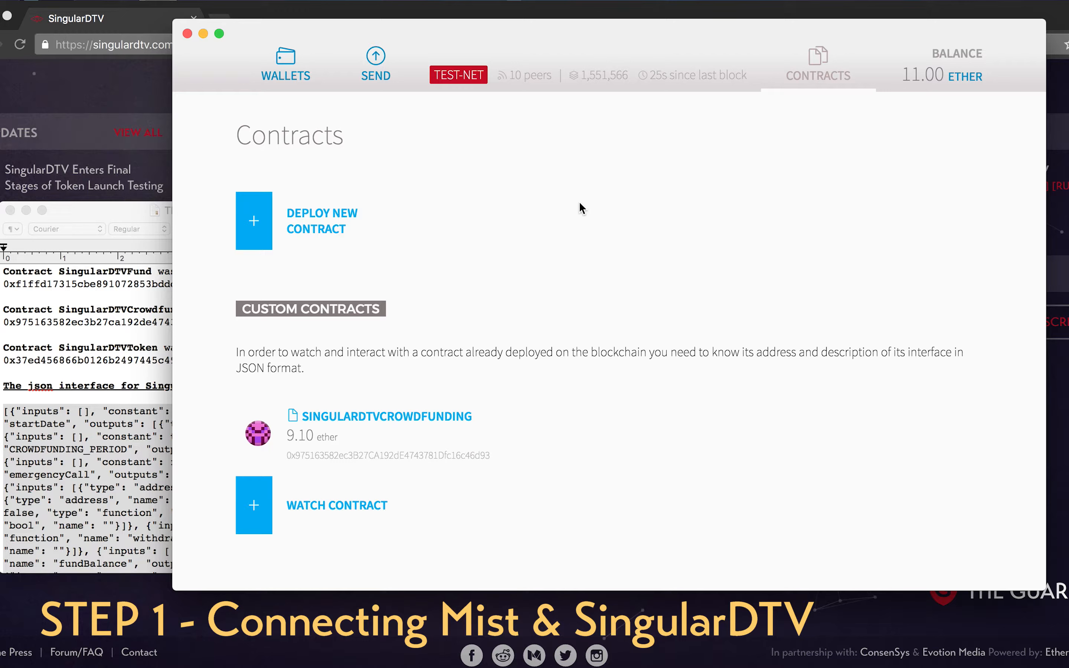
mouse_move(578, 230)
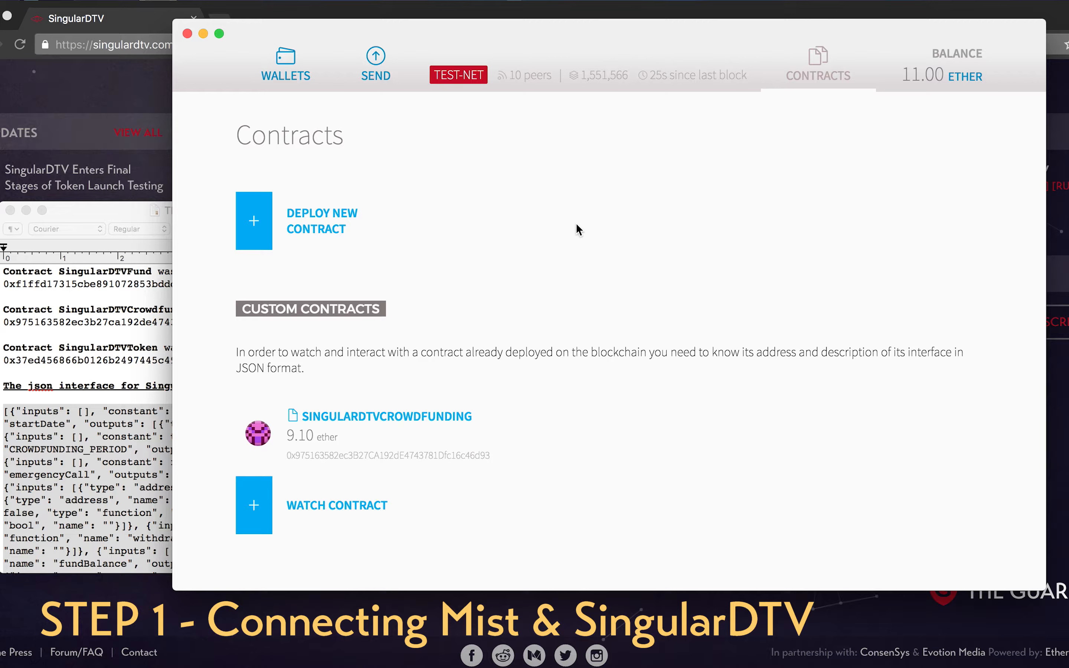
mouse_move(564, 338)
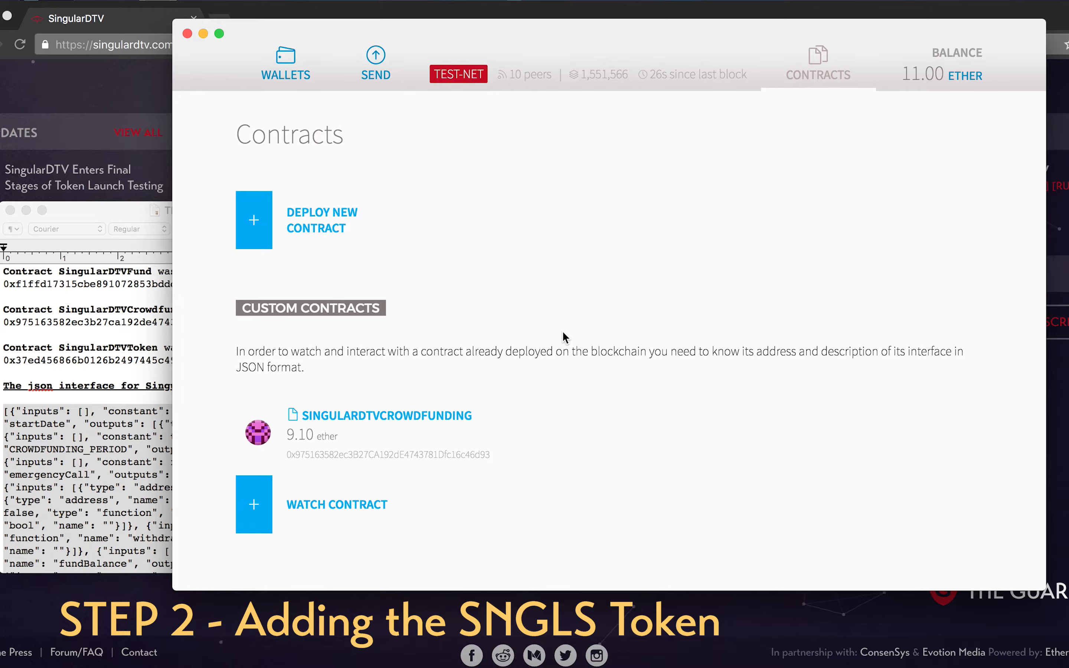
Watch the SingularDTV token with symbol SNGLS and 0 decimals, starting at a 0 balance.
scroll("down", 3)
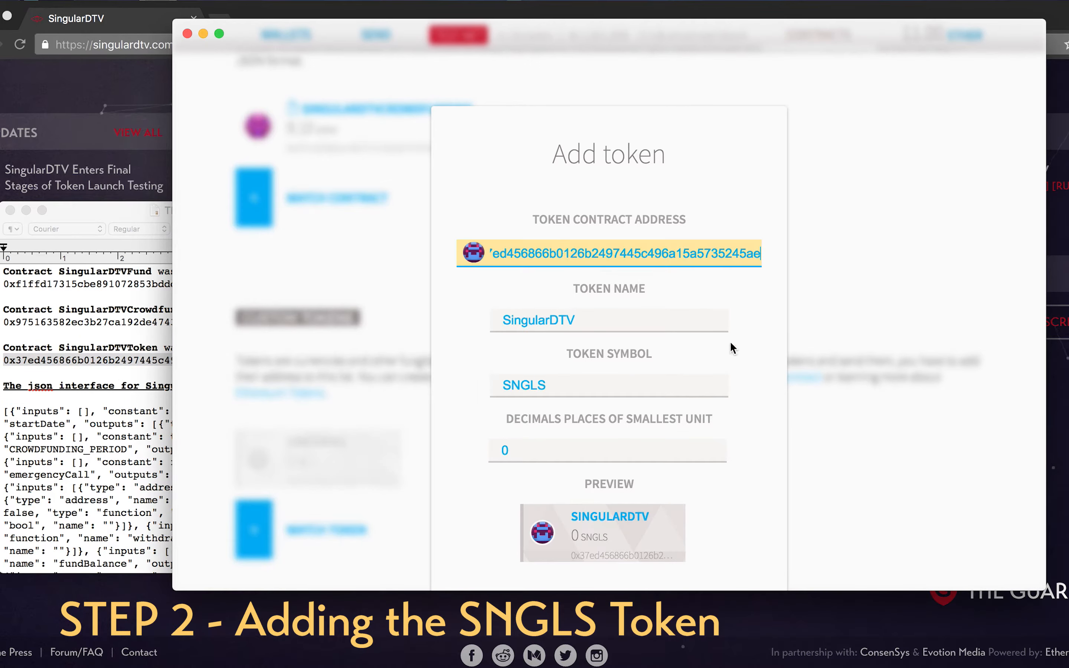
scroll("down", 3)
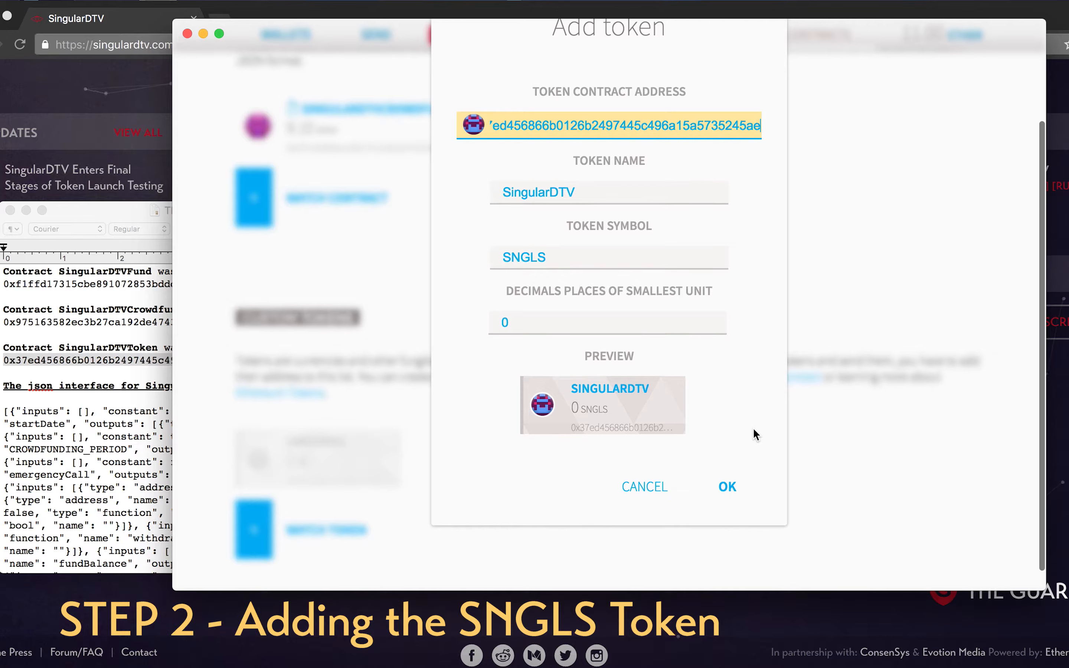
left_click(726, 486)
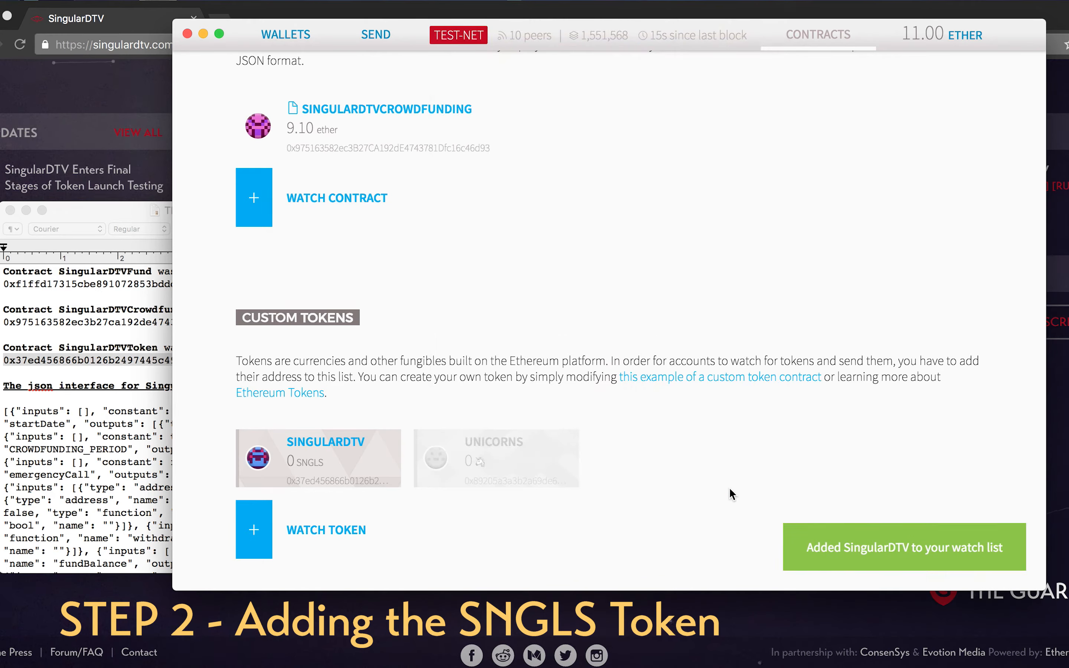
mouse_move(338, 523)
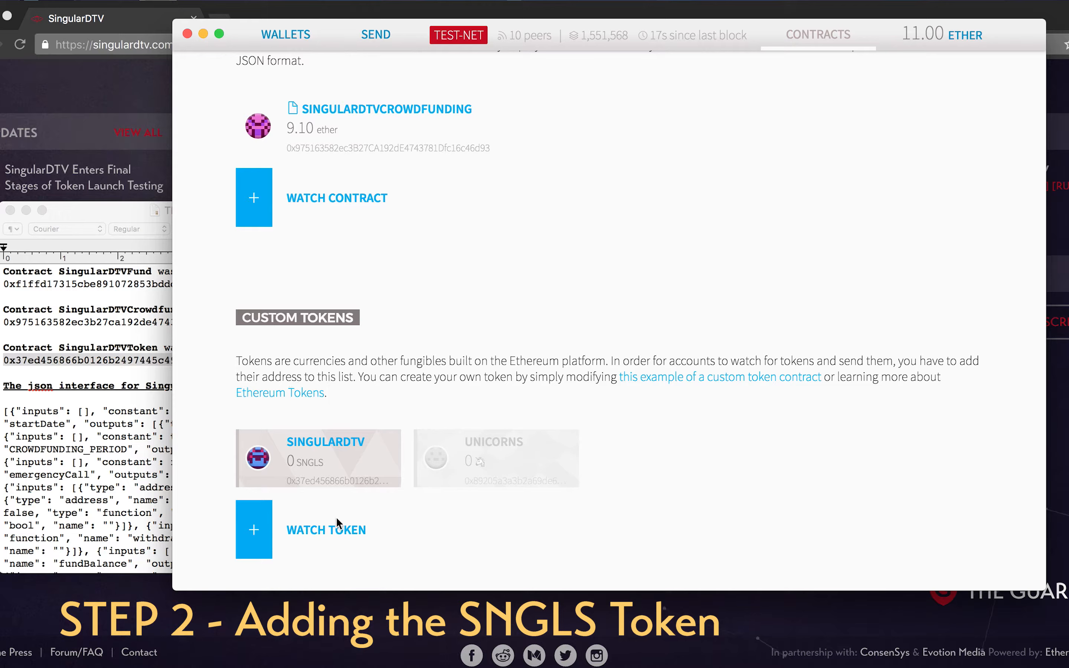
mouse_move(489, 279)
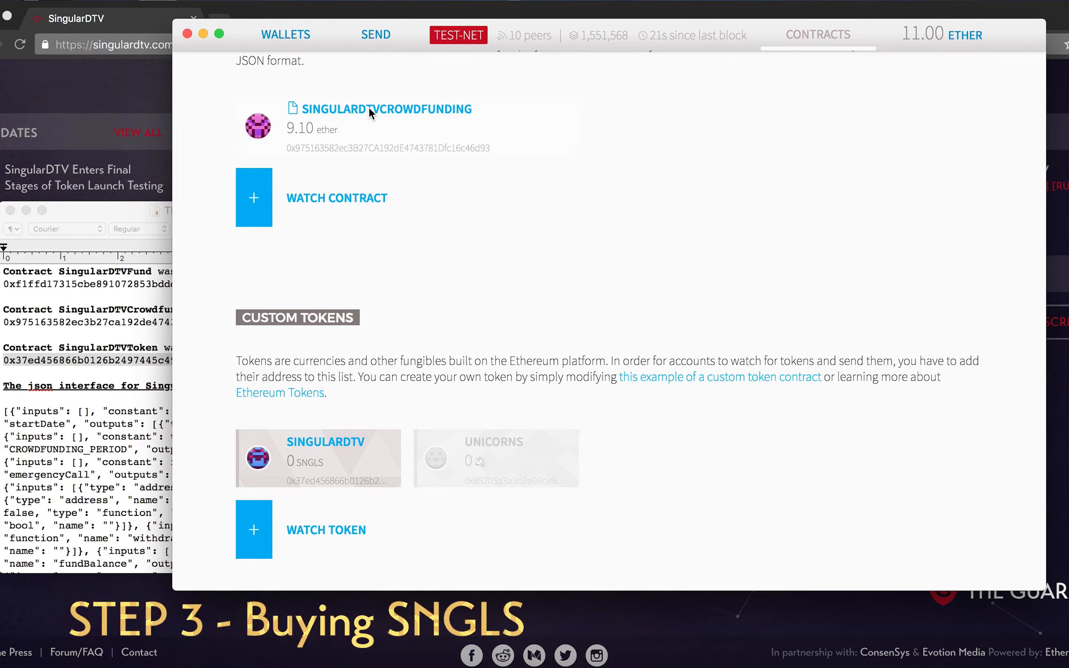
Execute the Fund function on SingularDTVCrowdfunding sending 1 ether.
left_click(386, 108)
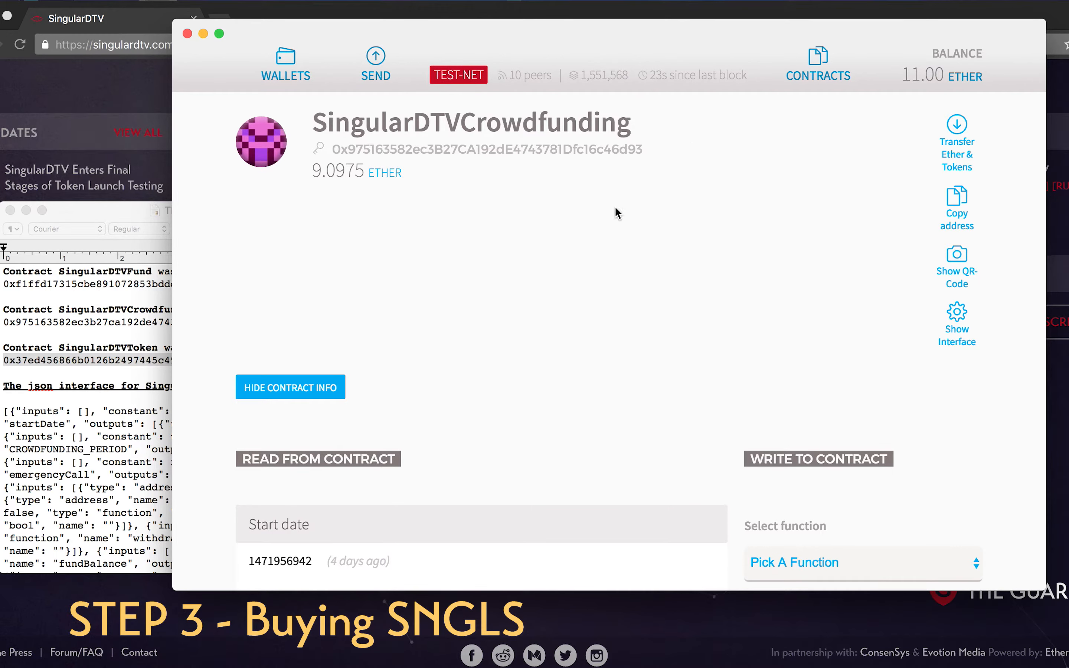
mouse_move(910, 360)
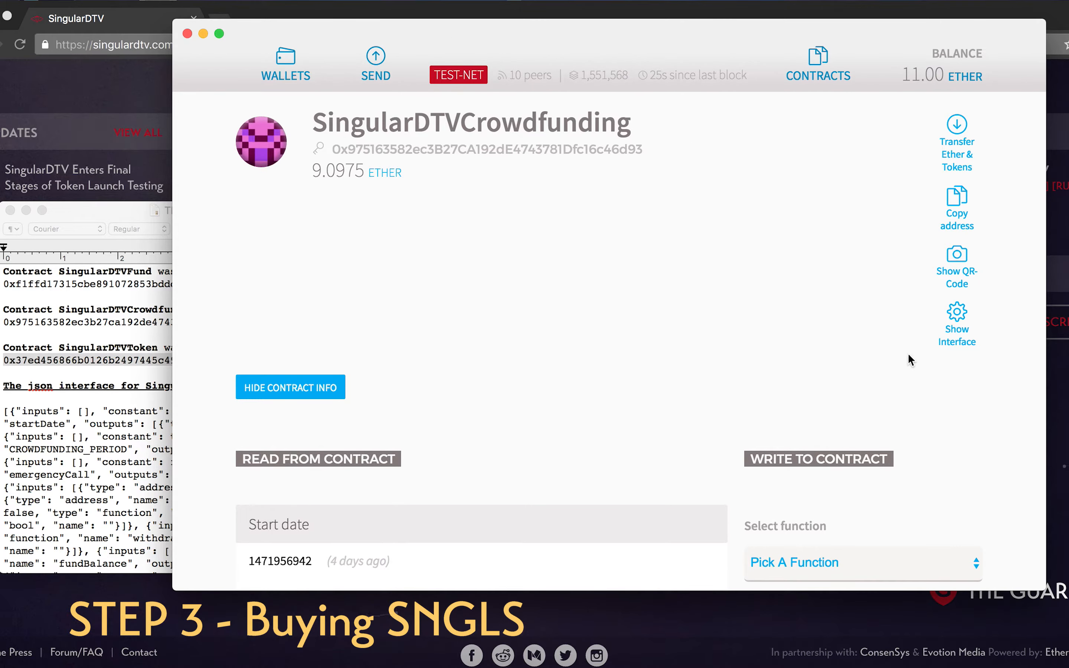
scroll("down", 3)
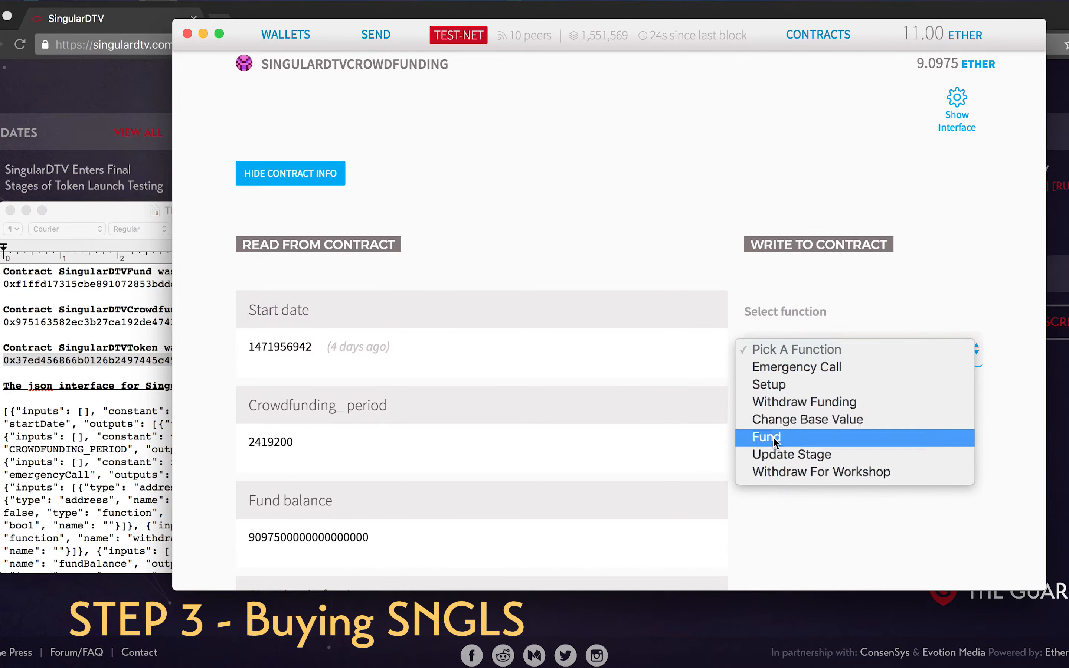
left_click(765, 437)
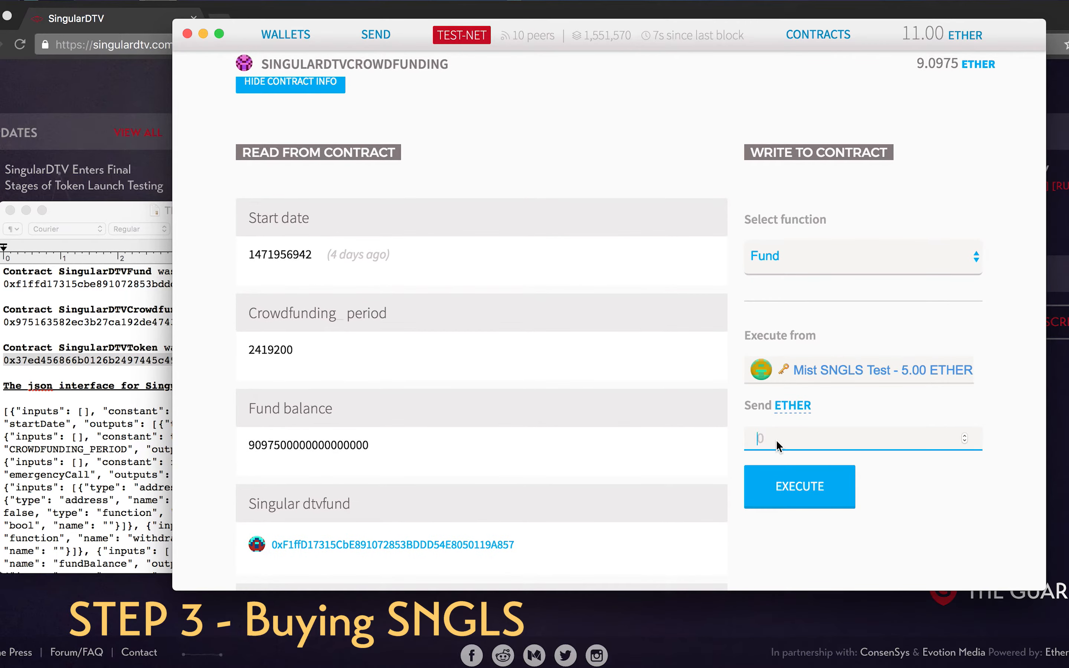
type("1")
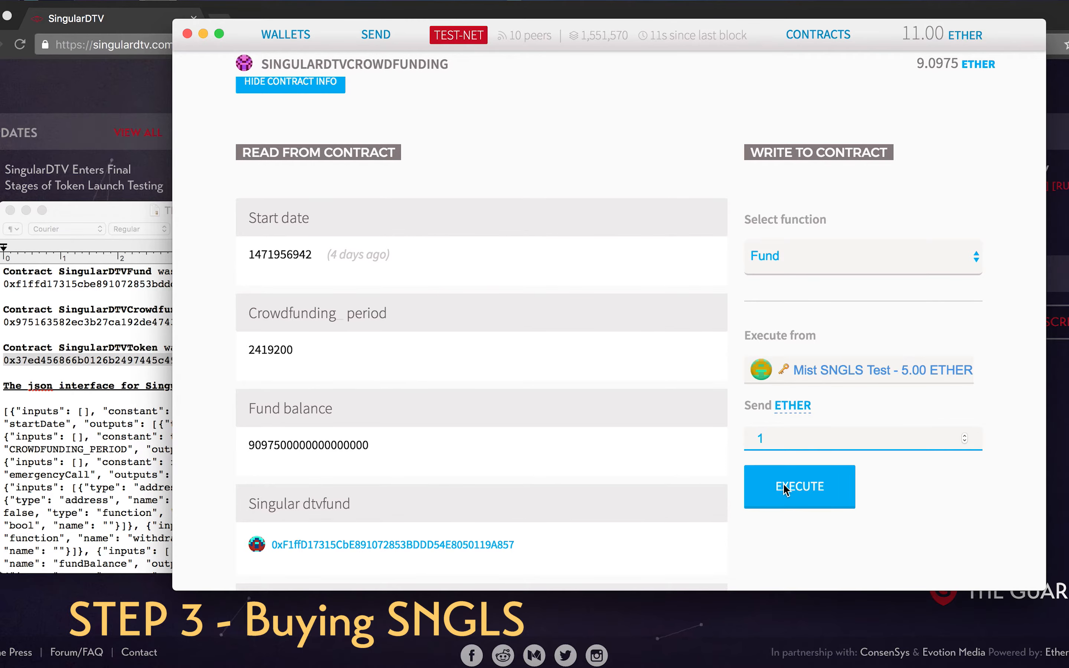
left_click(799, 487)
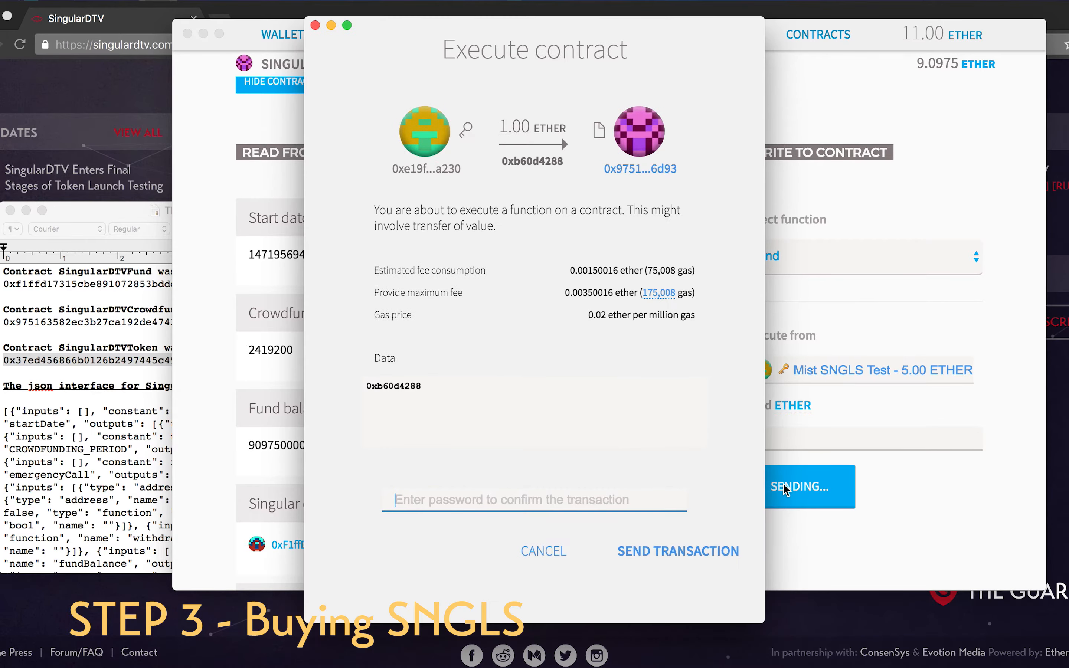
Enter the account password and send the 1 ether Fund transaction.
type("•")
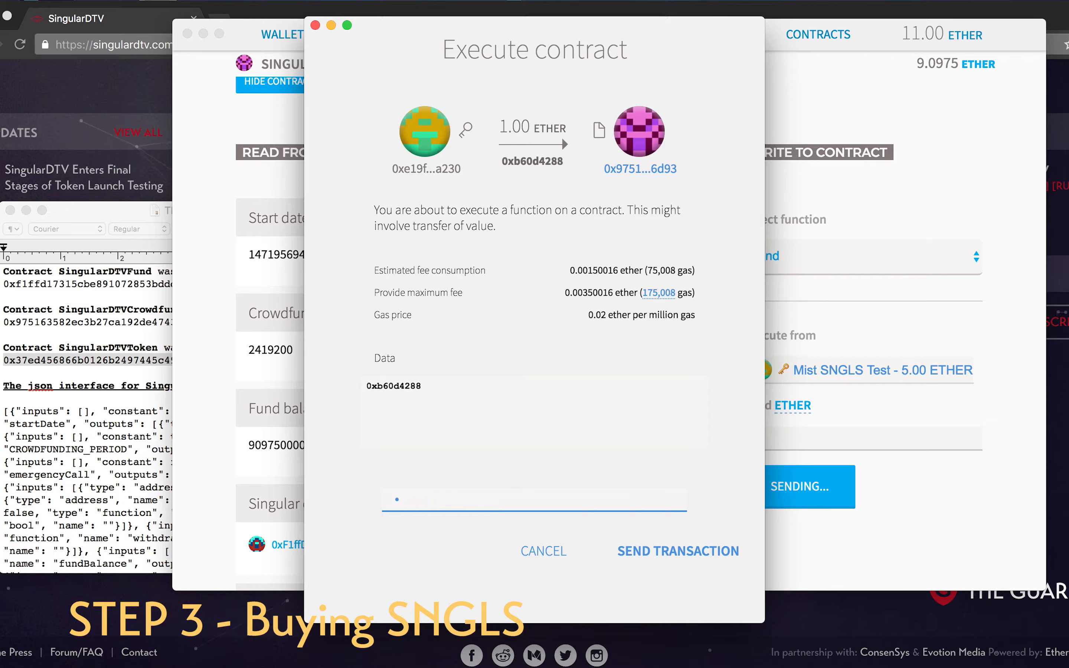
type("password")
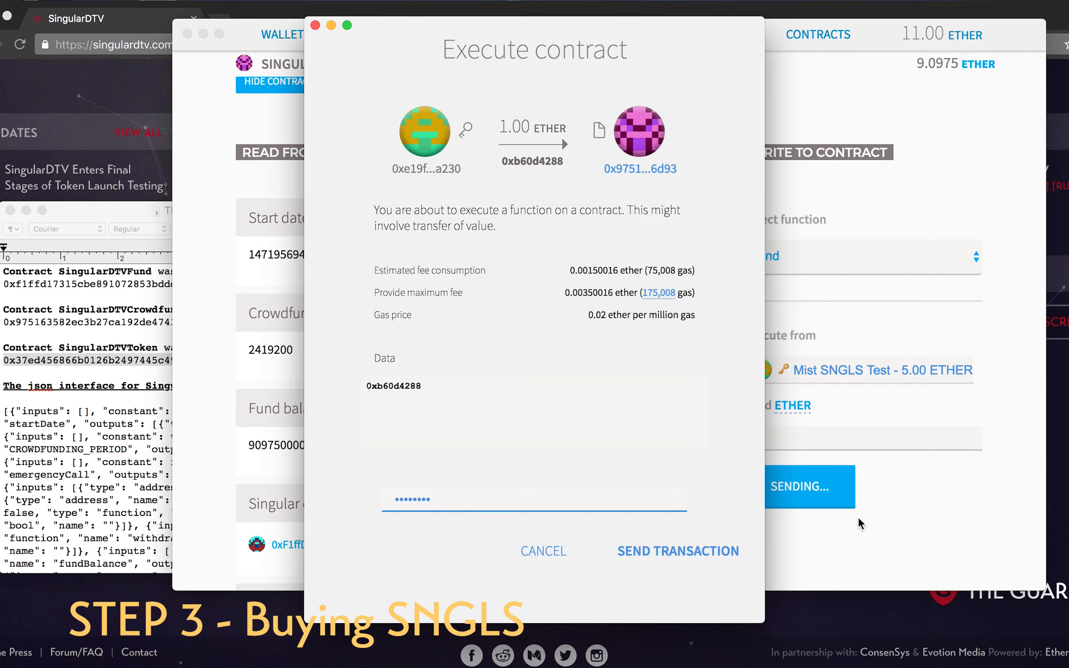
left_click(677, 551)
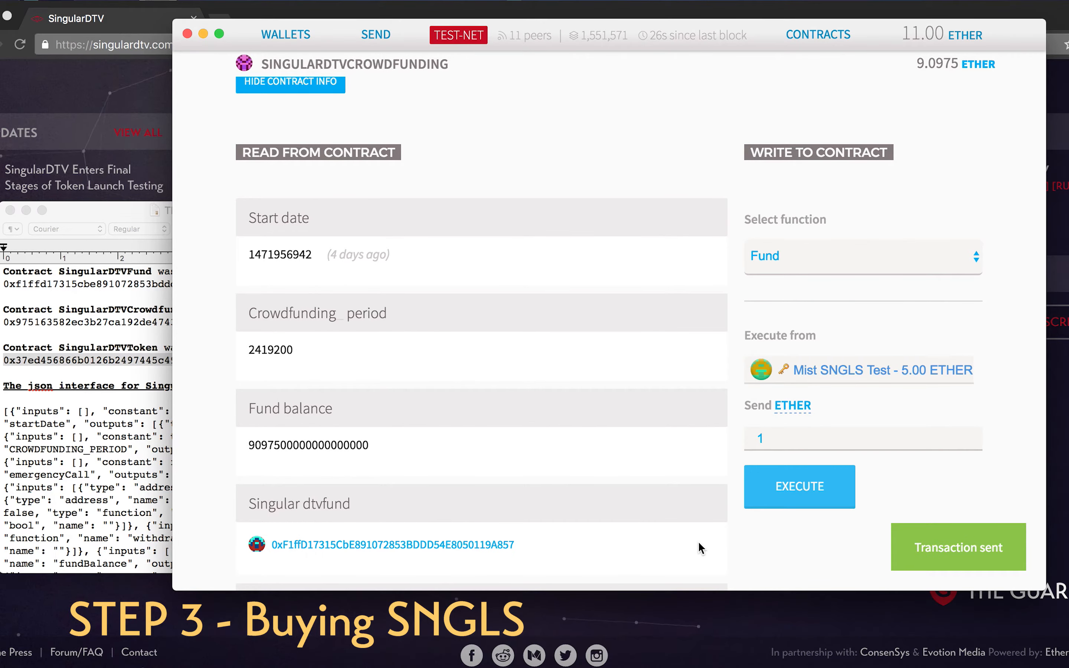
Return to Contracts and select the Fund function of SingularDTVCrowdfunding again.
left_click(818, 34)
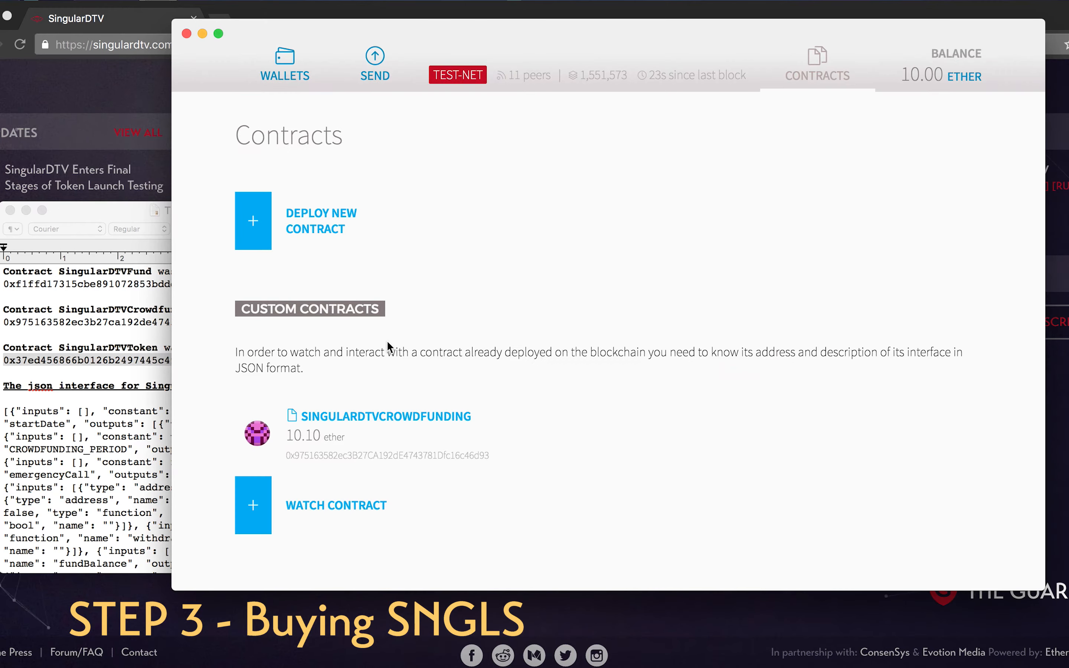
mouse_move(478, 501)
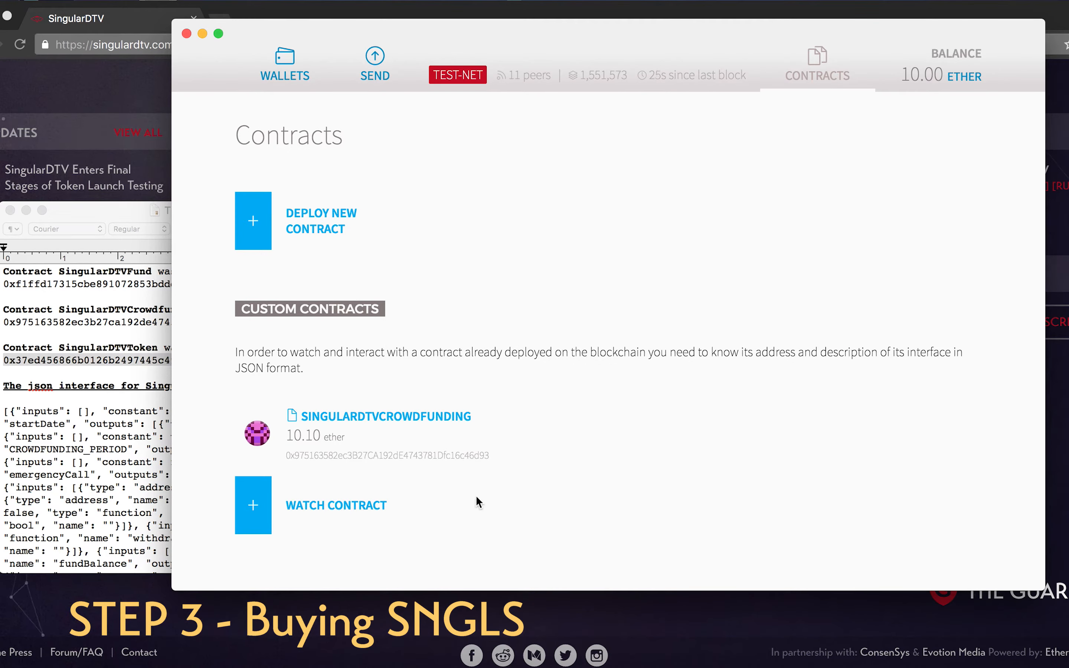
mouse_move(764, 448)
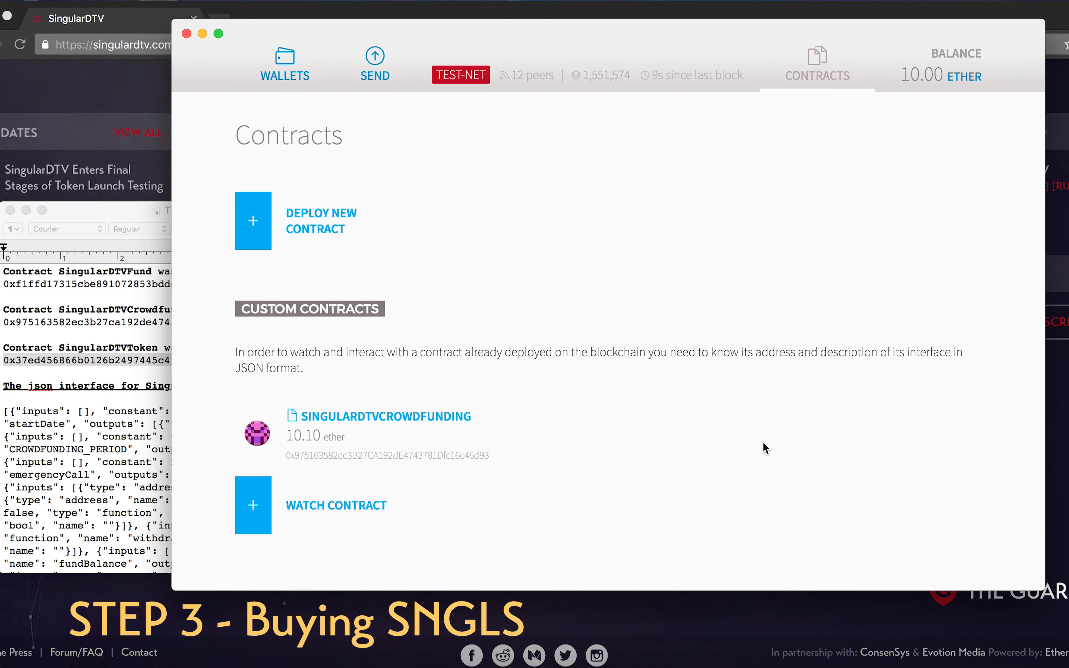
scroll("down", 3)
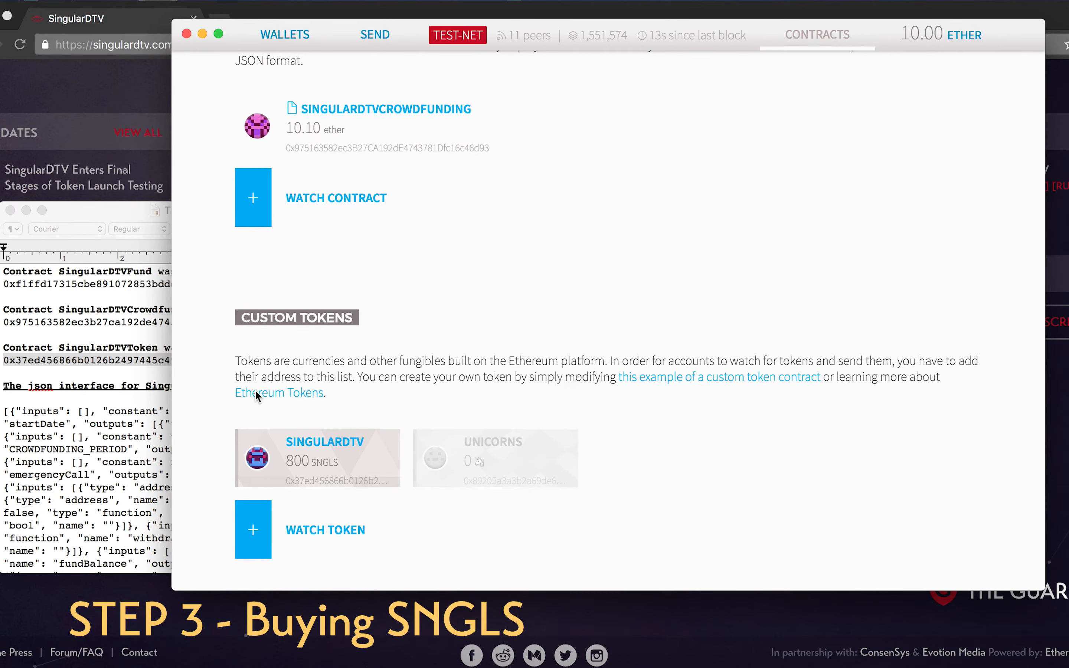
mouse_move(247, 431)
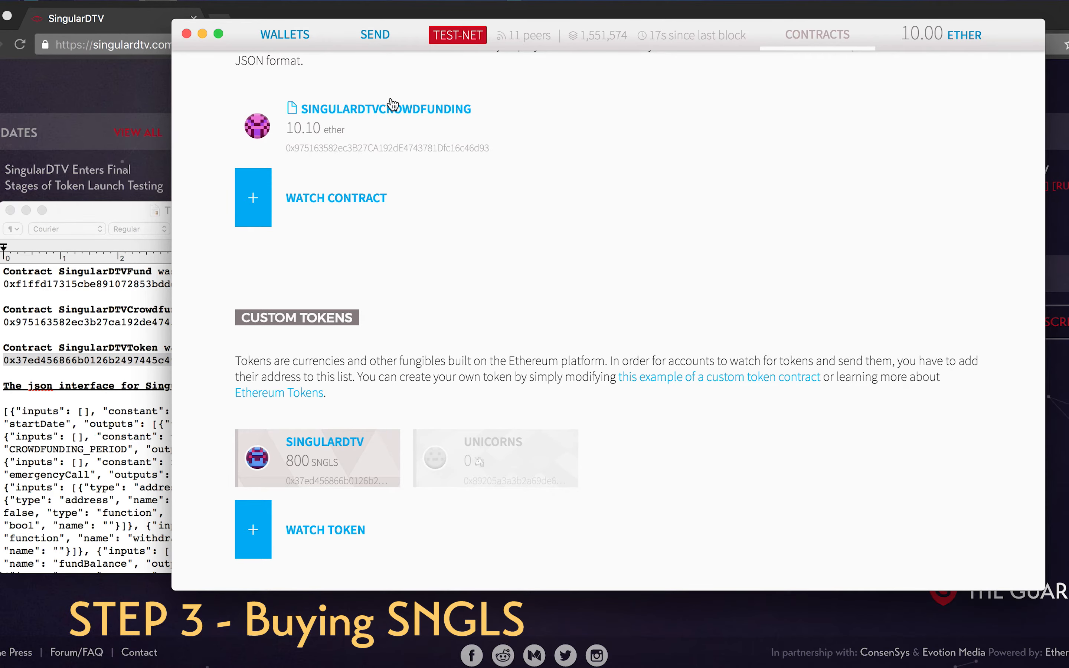
left_click(386, 108)
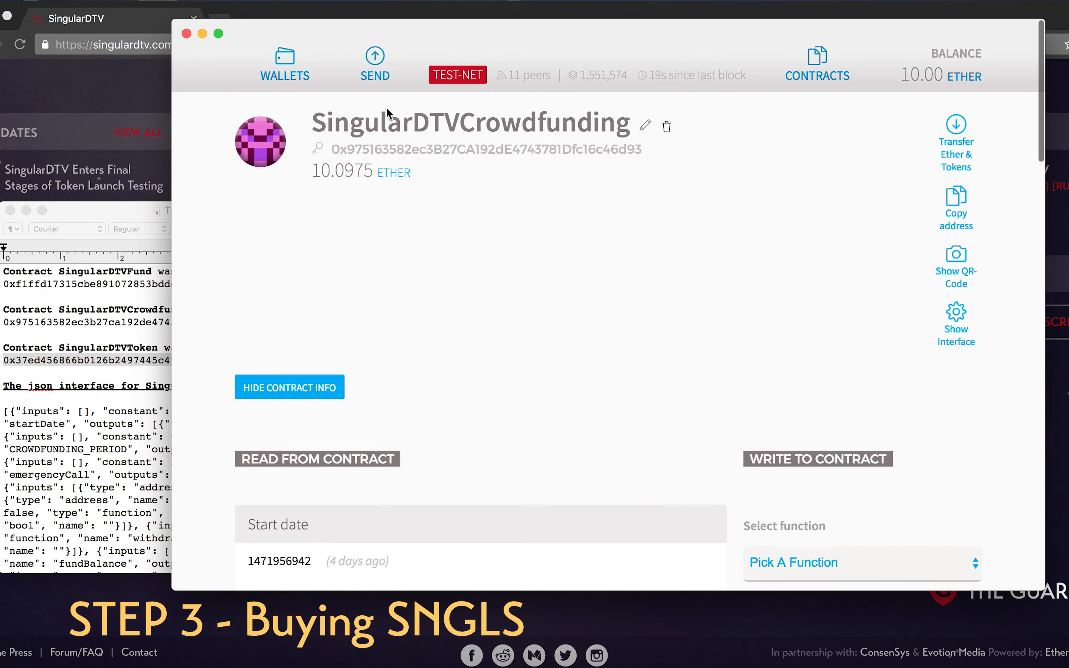
scroll("down", 3)
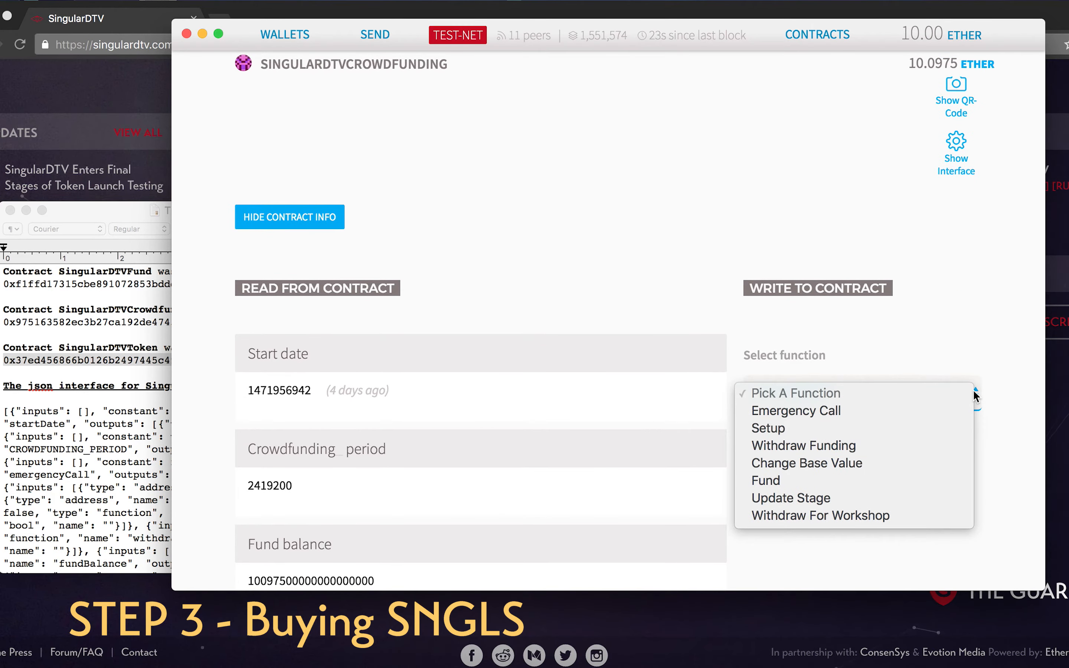
mouse_move(766, 480)
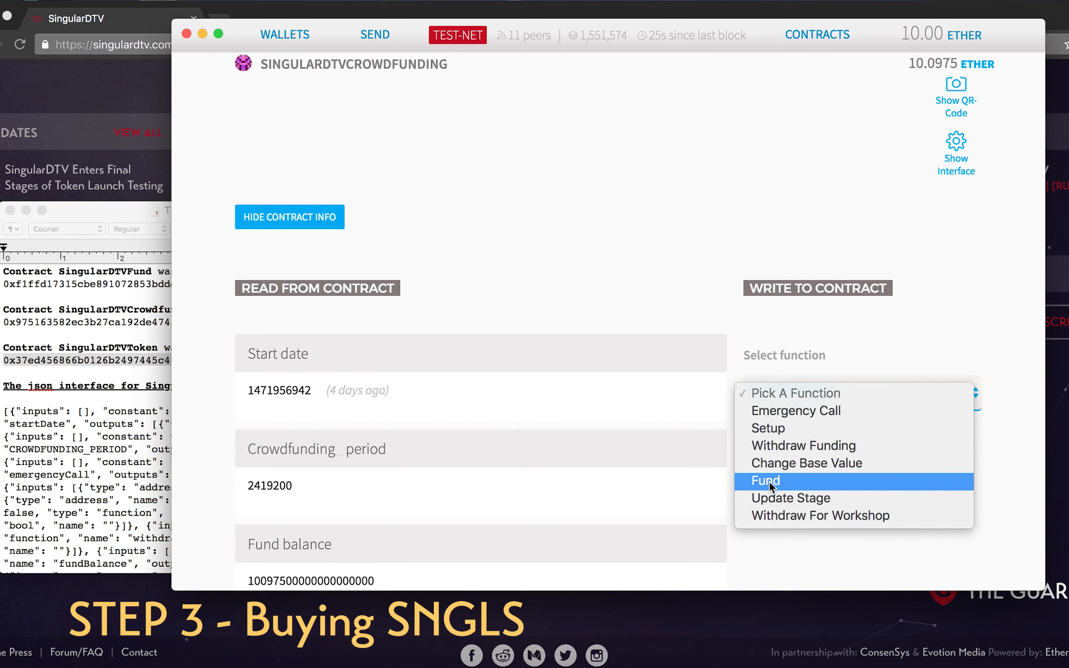
left_click(765, 481)
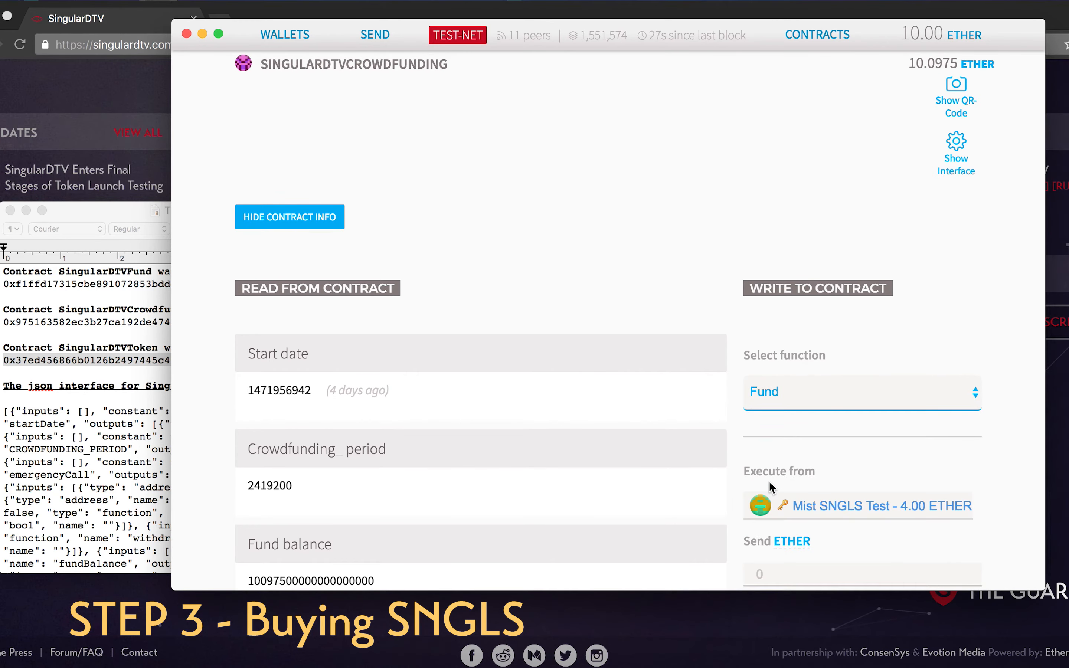
Execute a second Fund call sending 2 ether and begin entering the password.
scroll("down", 3)
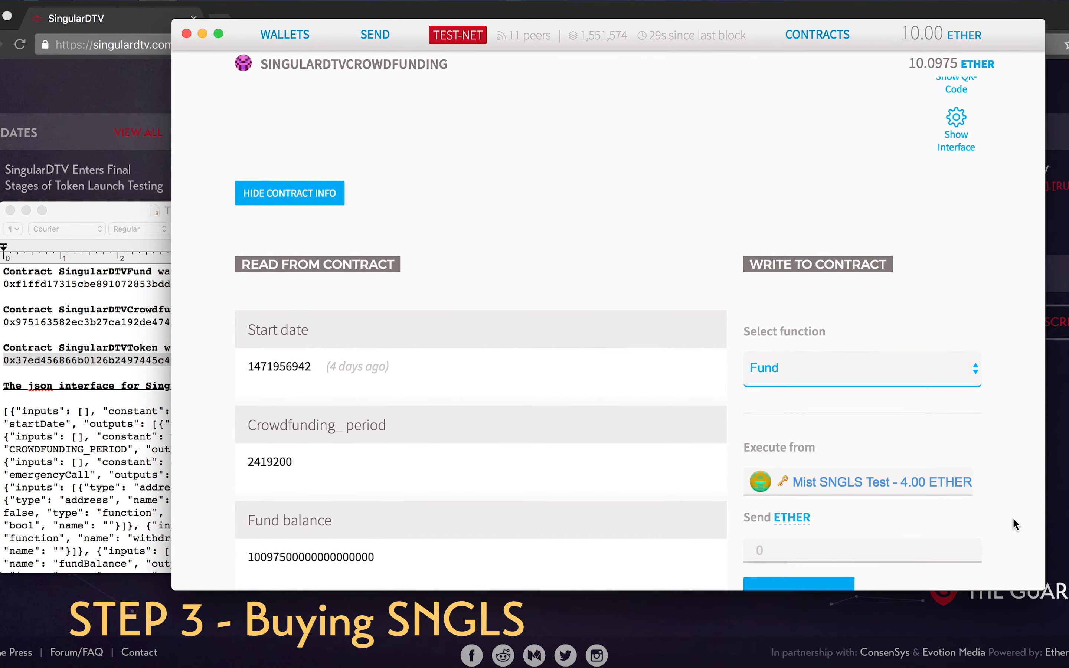
type("2")
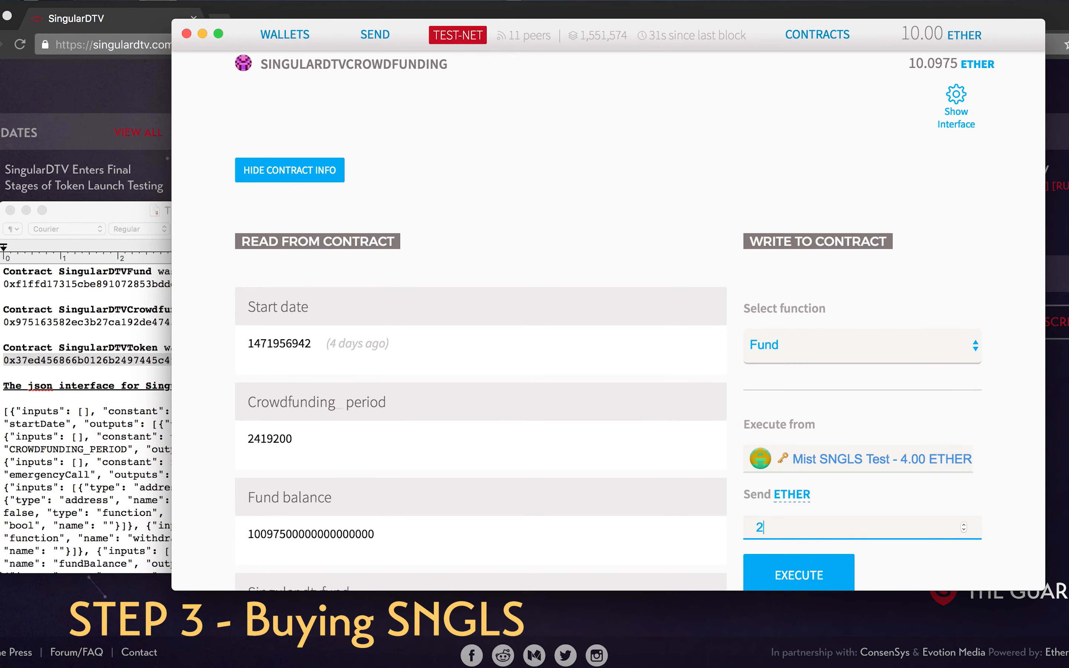
left_click(797, 575)
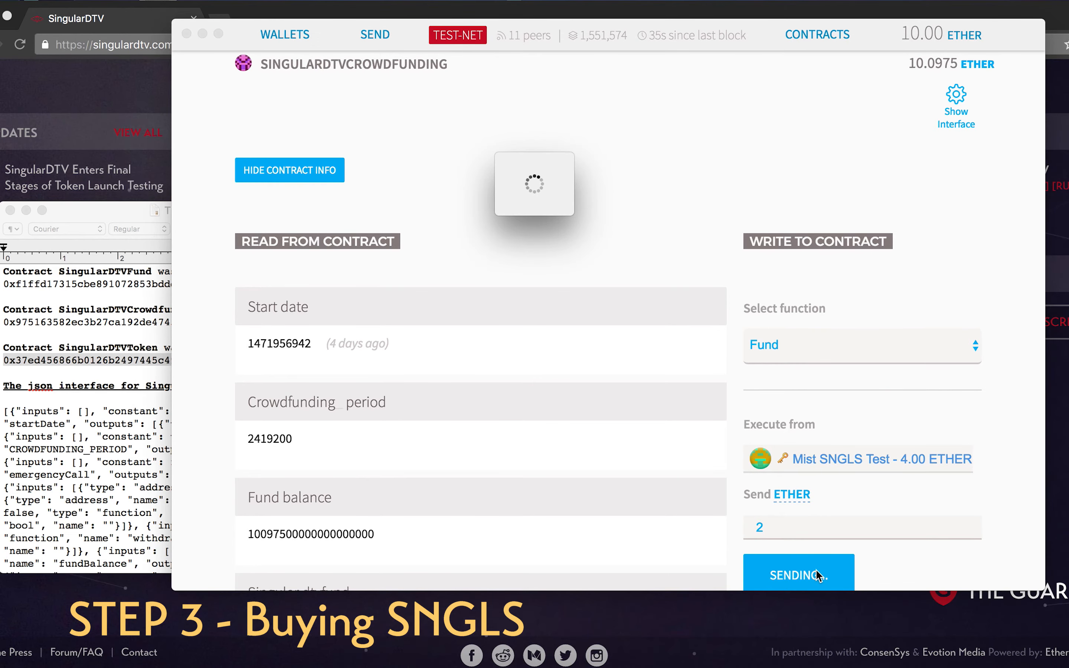
left_click(798, 575)
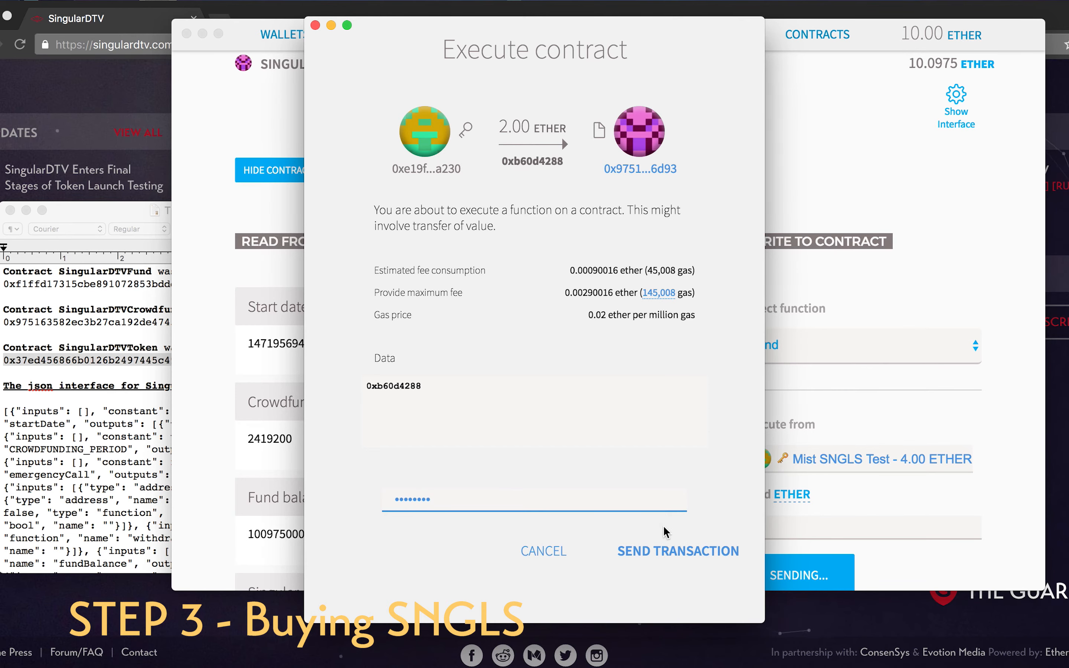
Send the 2 ether transaction and view the contract at 12.10 ether with 2,400 SNGLS.
left_click(677, 551)
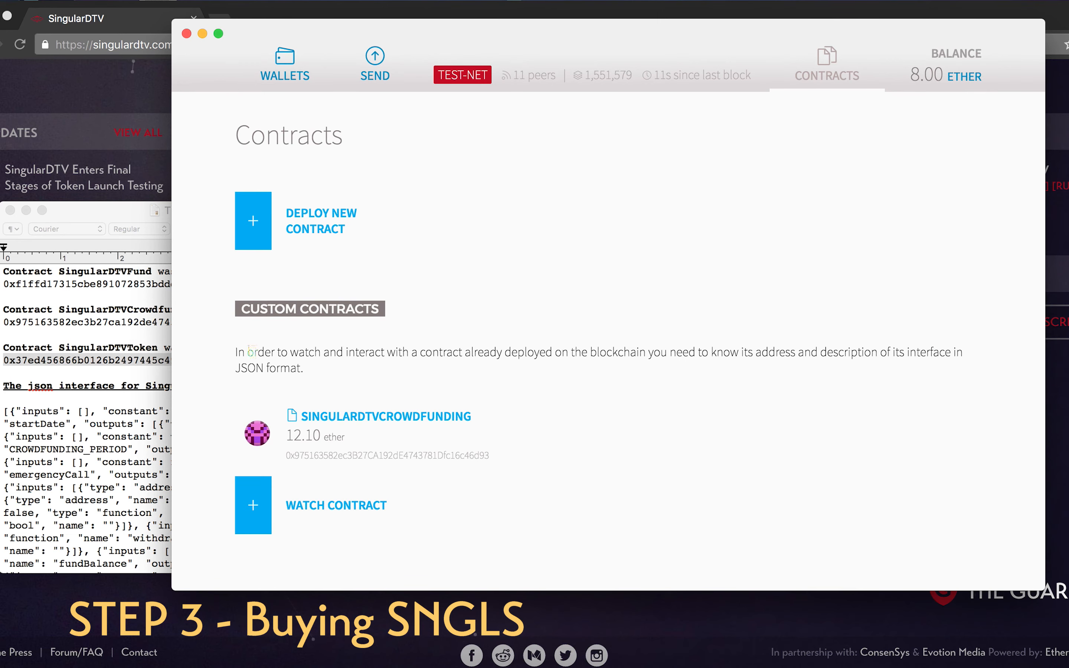
mouse_move(724, 416)
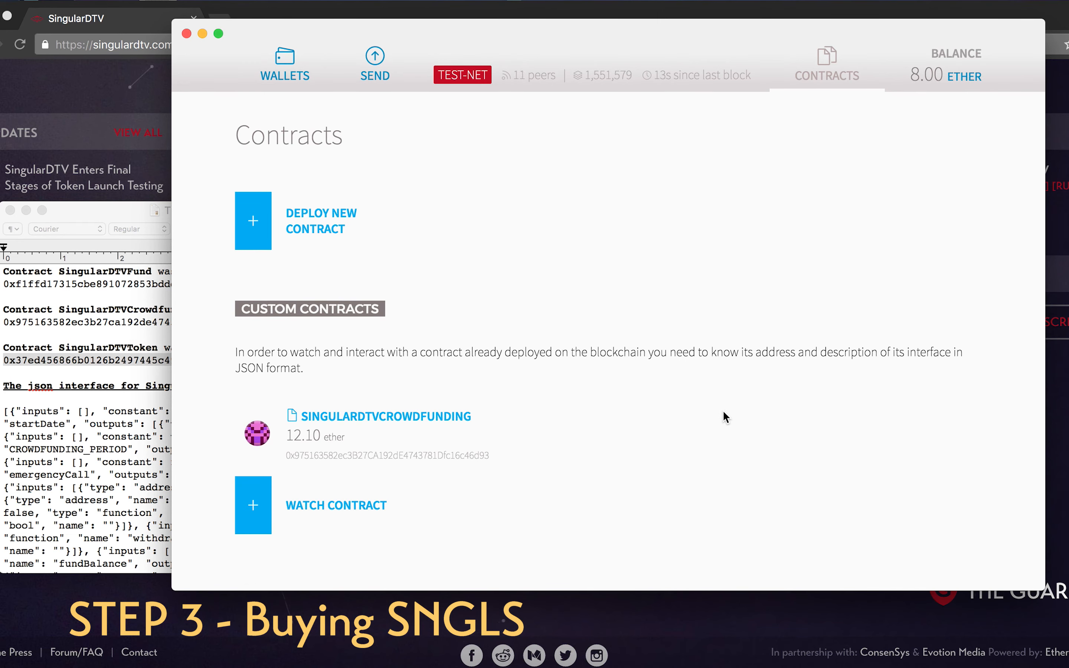
scroll("down", 3)
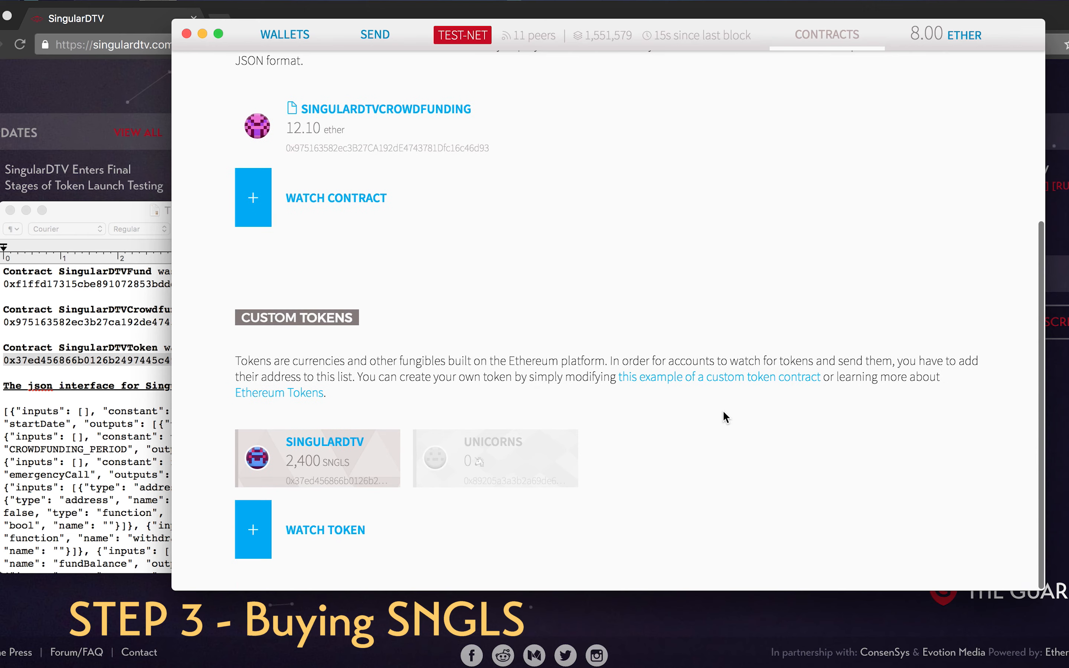
mouse_move(409, 522)
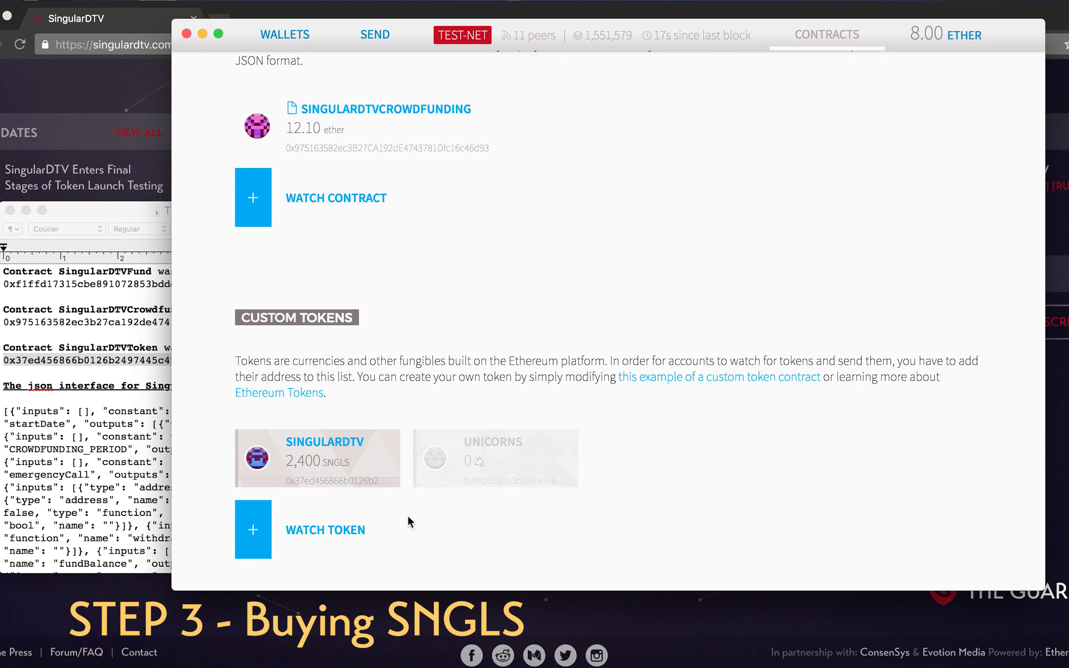
mouse_move(480, 375)
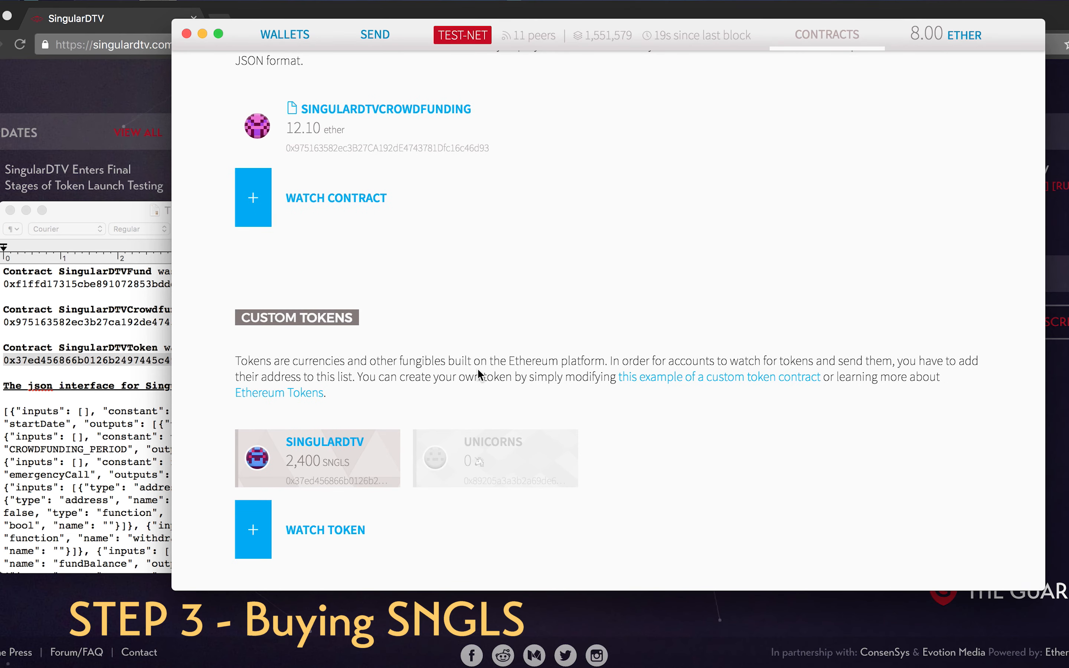